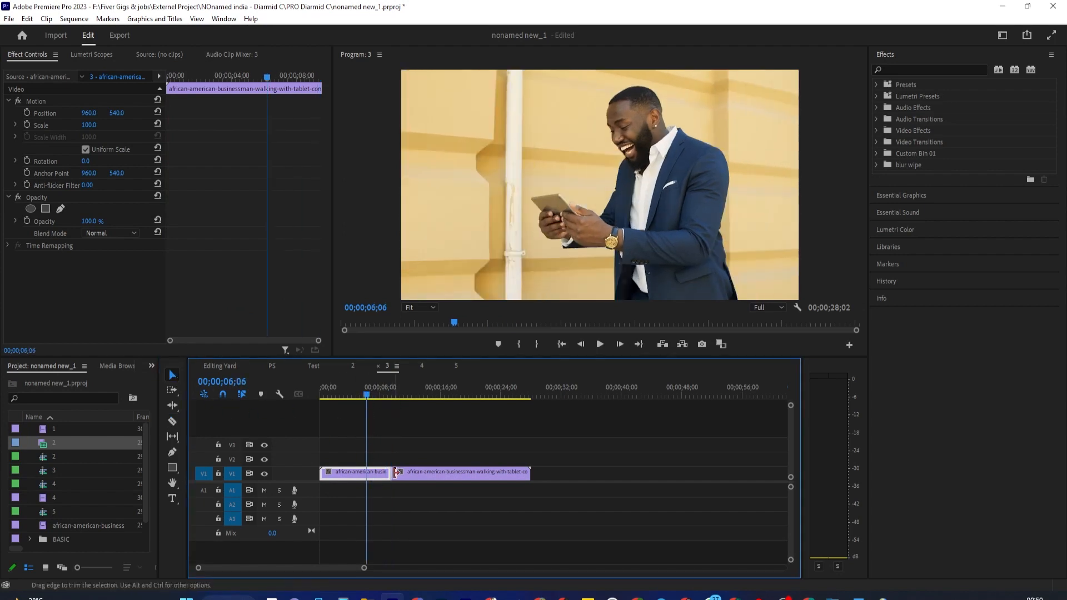
- Join Through Edits at the cut between the two V1 clips, restoring one clip
{"action": "right_click", "coordinate": [394, 472]}
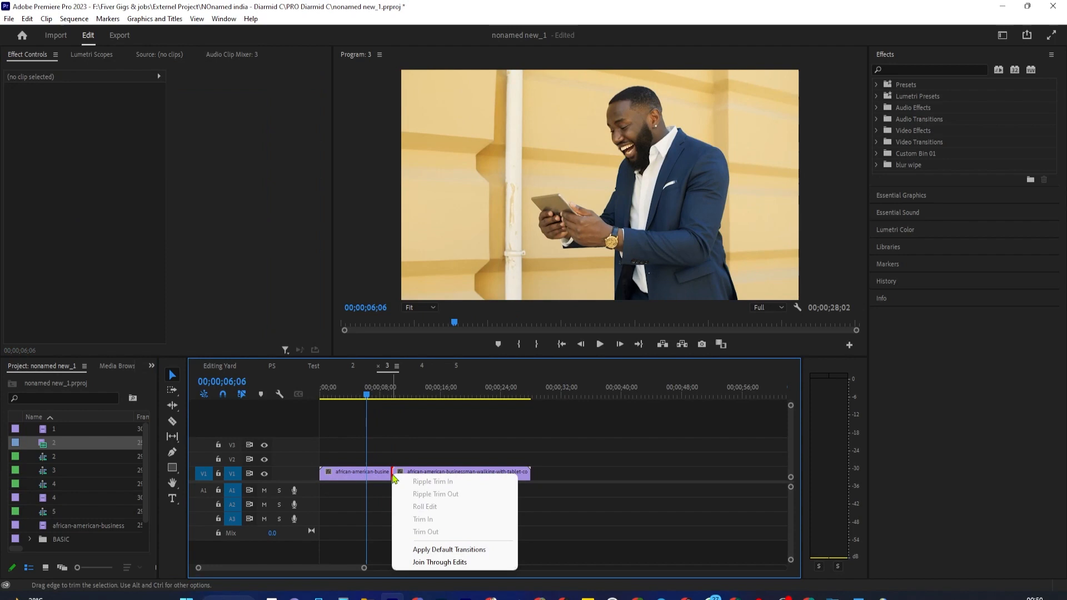
{"action": "mouse_move", "coordinate": [440, 562]}
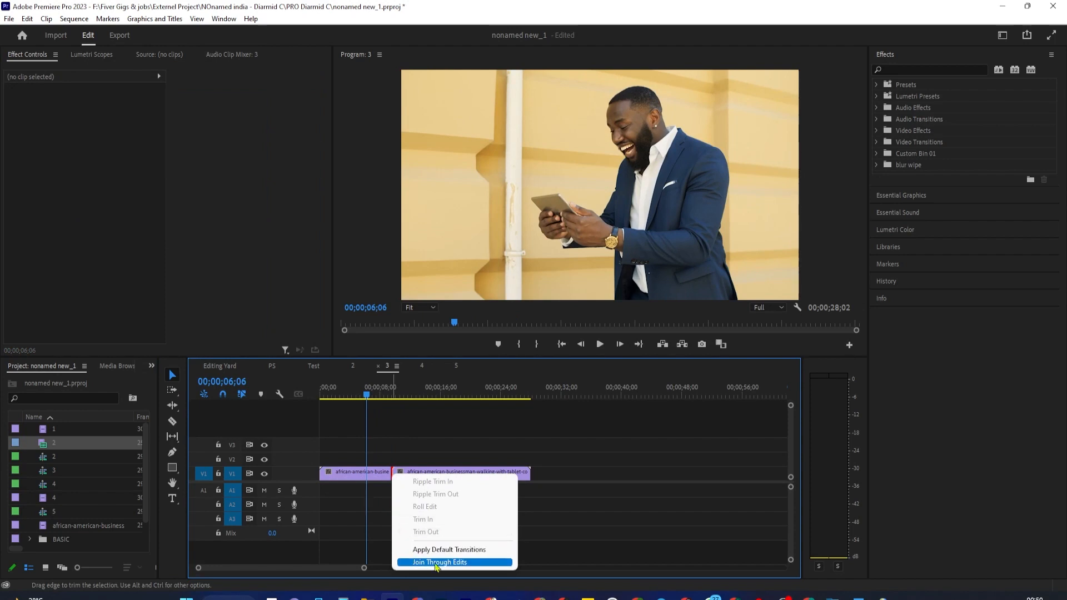
{"action": "left_click", "coordinate": [440, 562]}
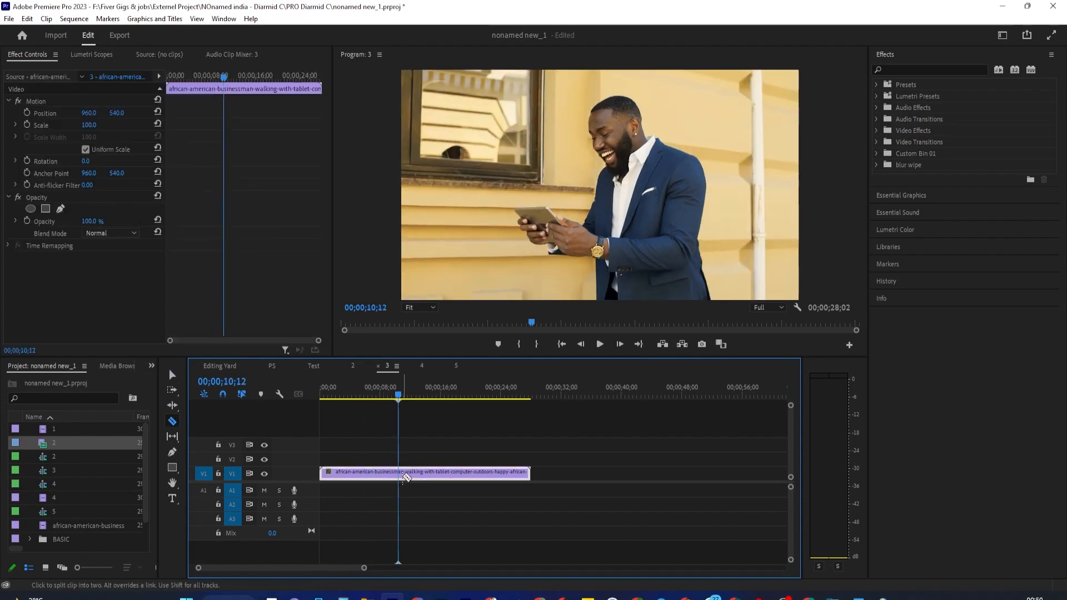
- Razor-cut the V1 clip near 8 seconds, then dismiss the edit-point menu unchanged
{"action": "left_click", "coordinate": [398, 472]}
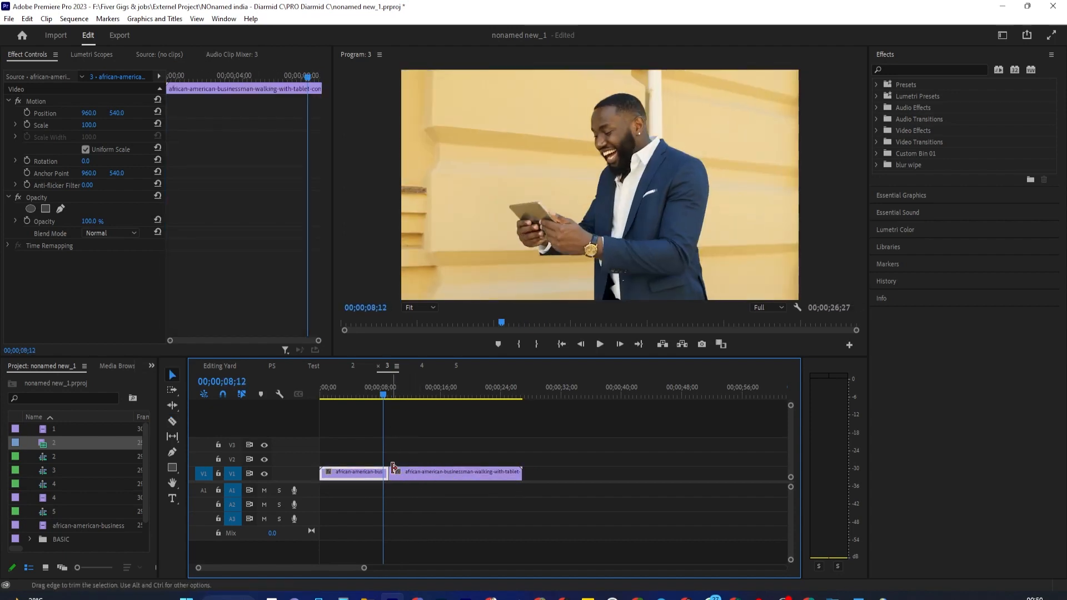
{"action": "right_click", "coordinate": [392, 471]}
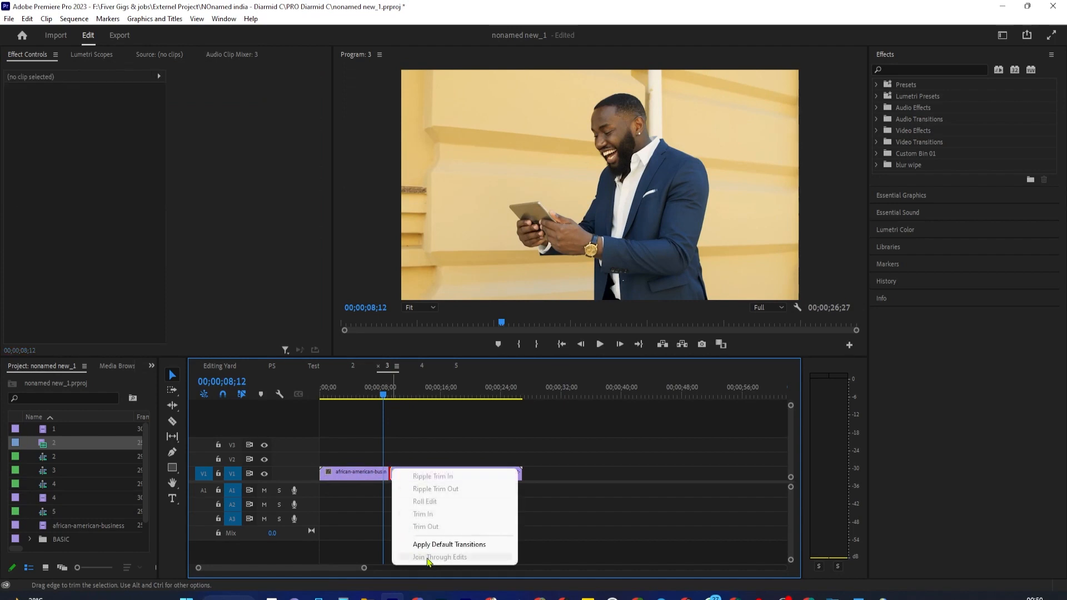
{"action": "mouse_move", "coordinate": [443, 560]}
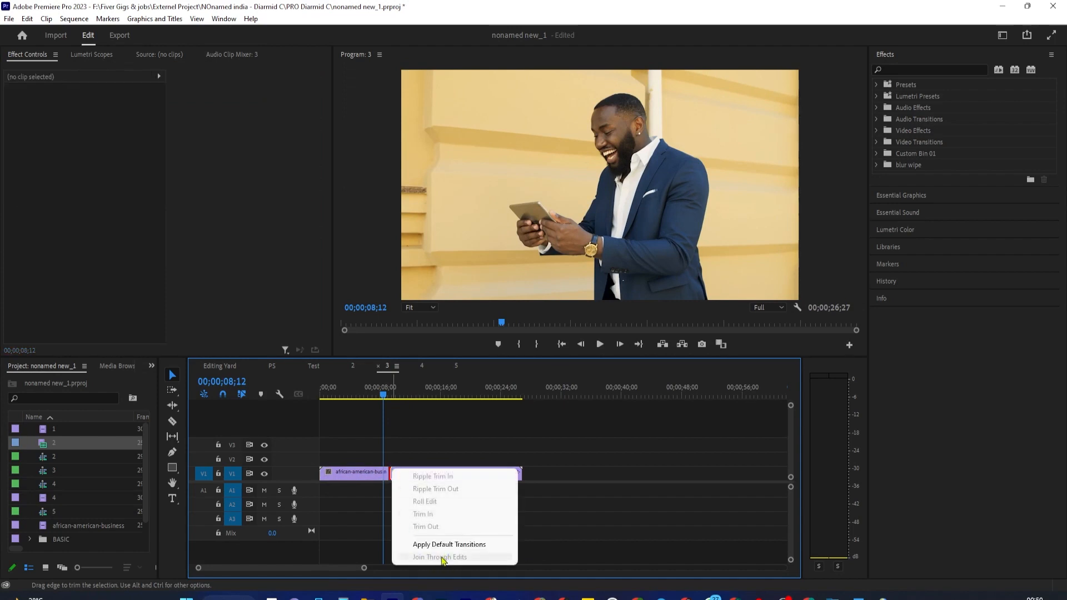
{"action": "left_click", "coordinate": [439, 557]}
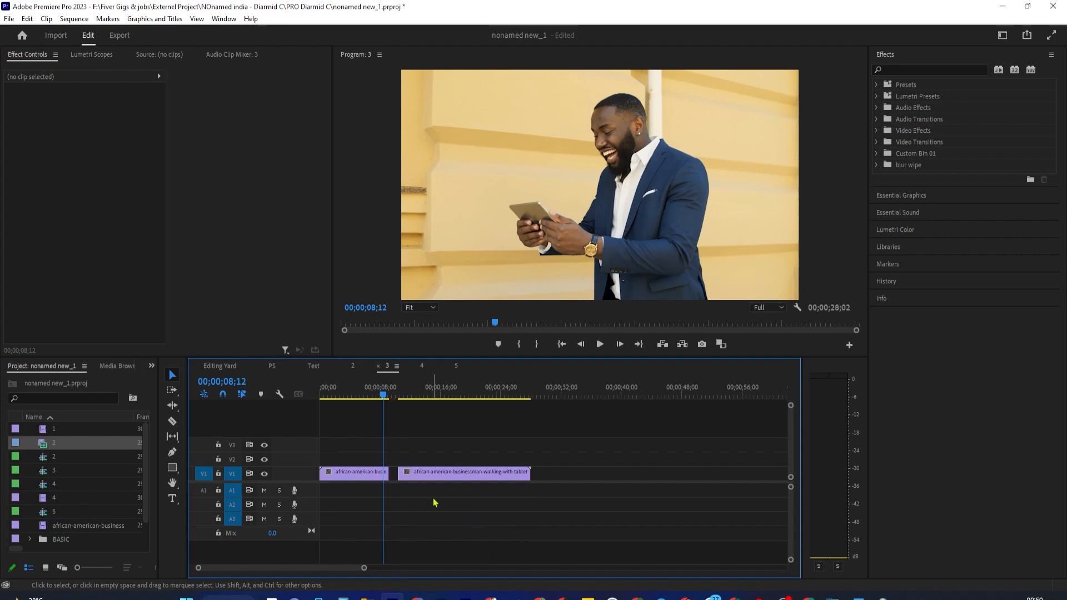
- Join Through Edits on the new V1 cut and move the playhead to about 13 seconds
{"action": "right_click", "coordinate": [402, 472]}
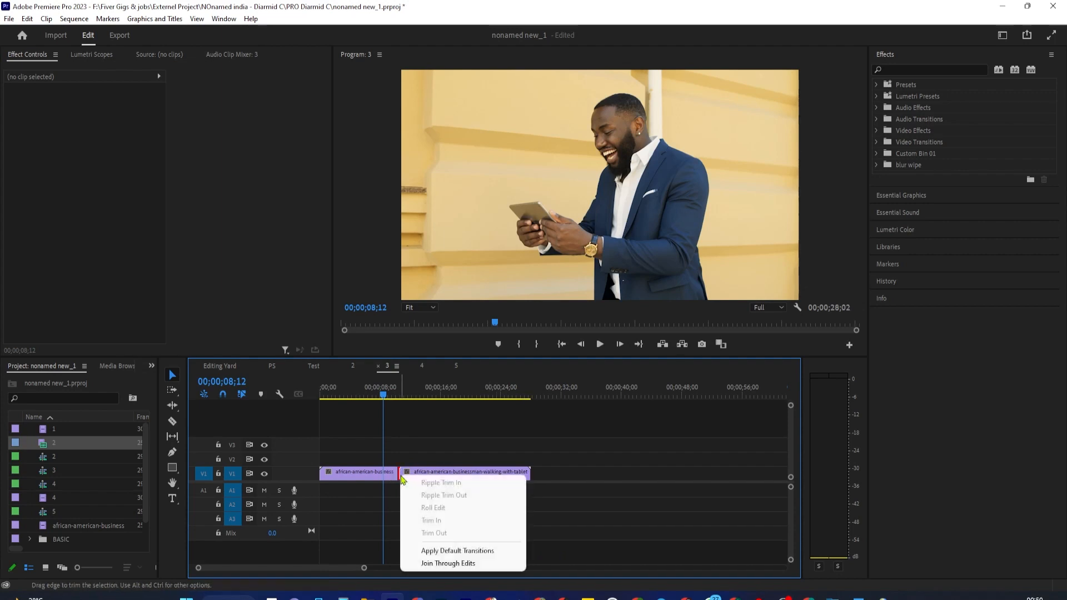
{"action": "left_click", "coordinate": [448, 562]}
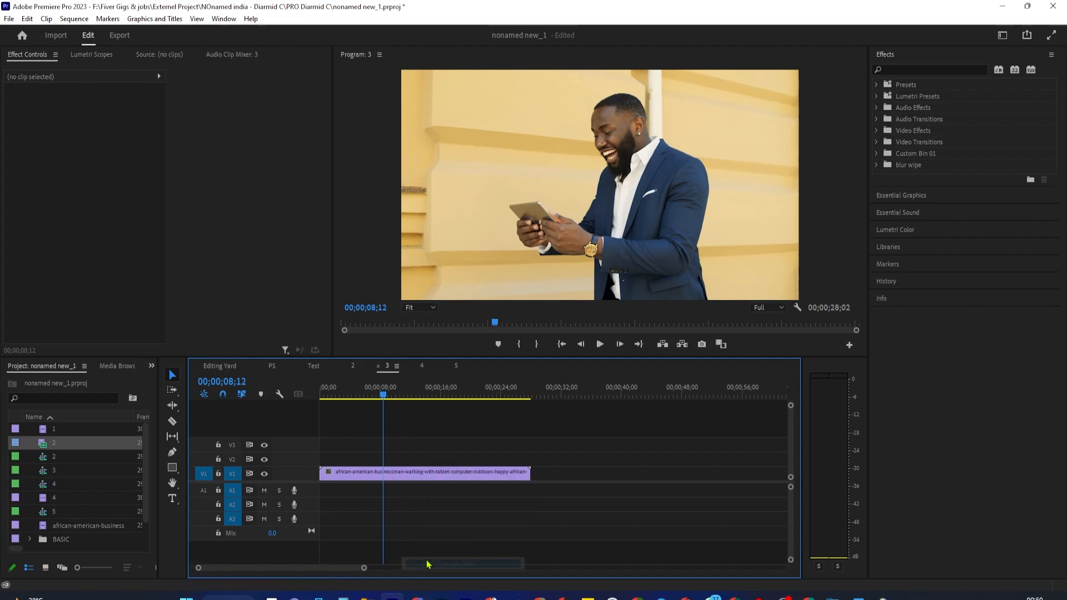
{"action": "left_click", "coordinate": [426, 473]}
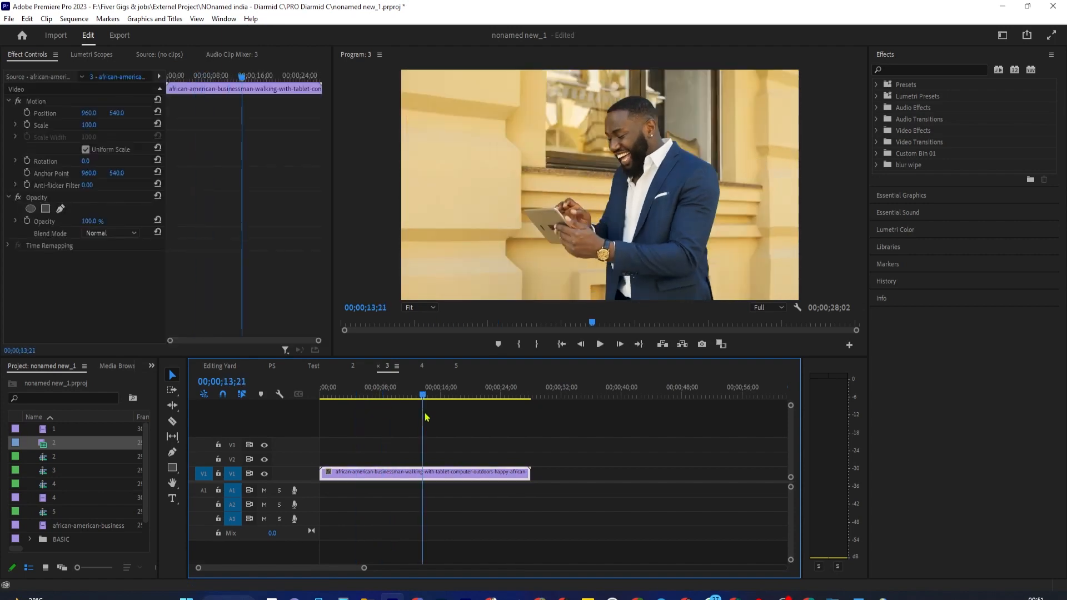